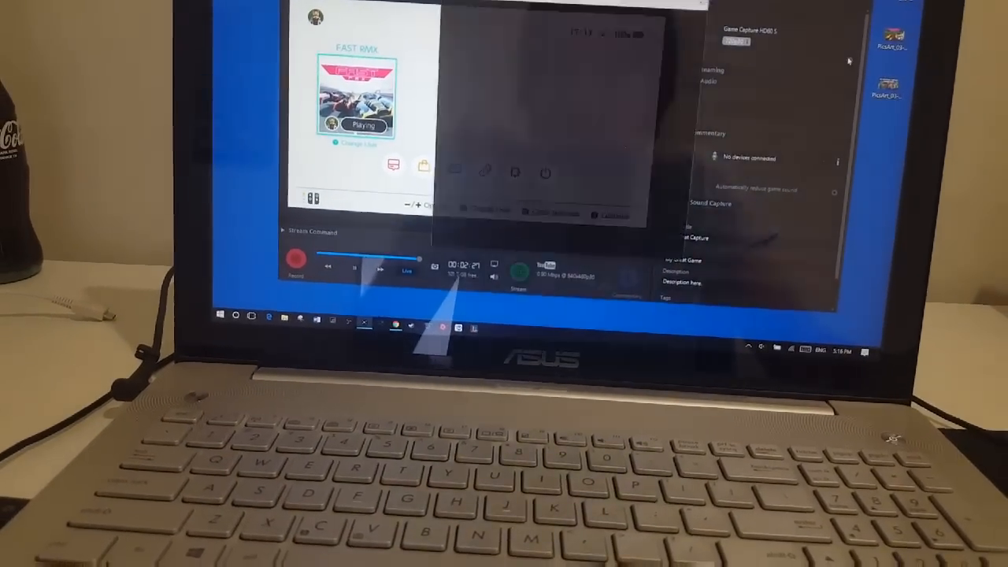
left_click(587, 110)
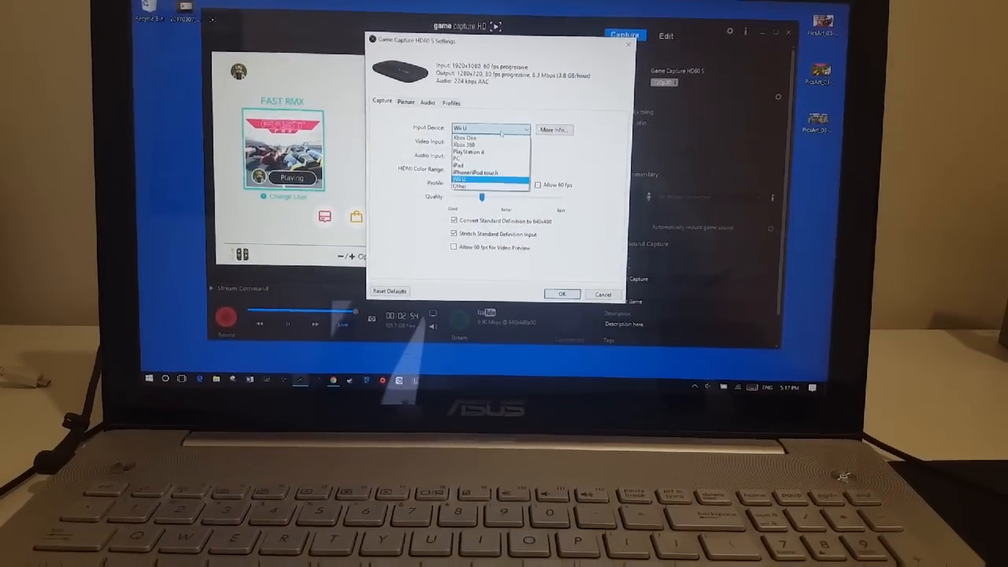
left_click(475, 187)
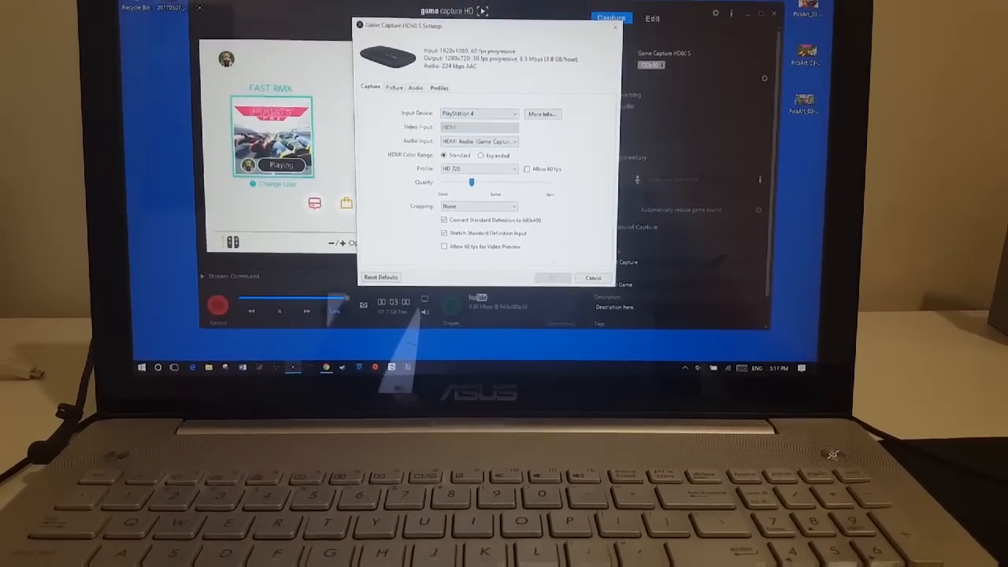
left_click(593, 277)
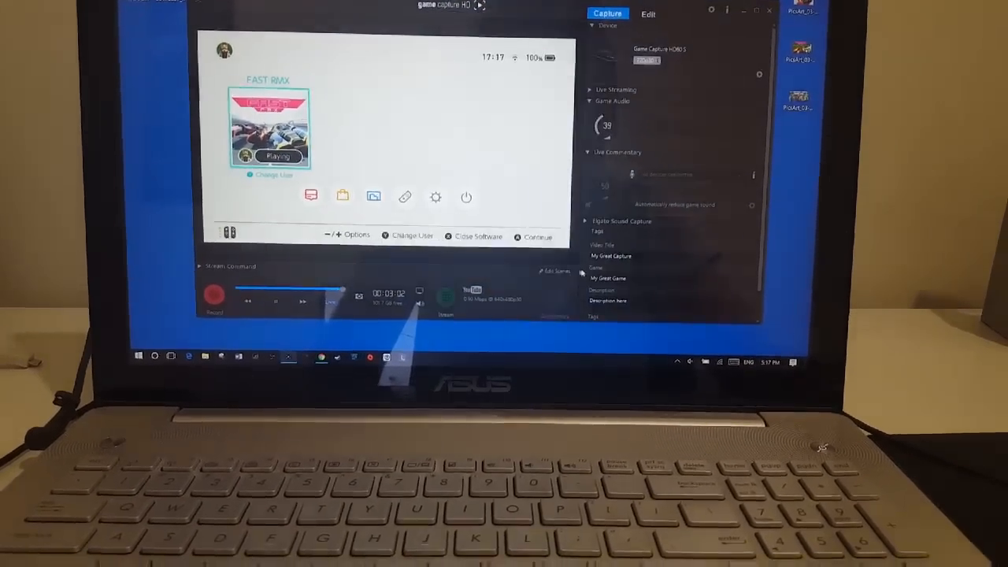